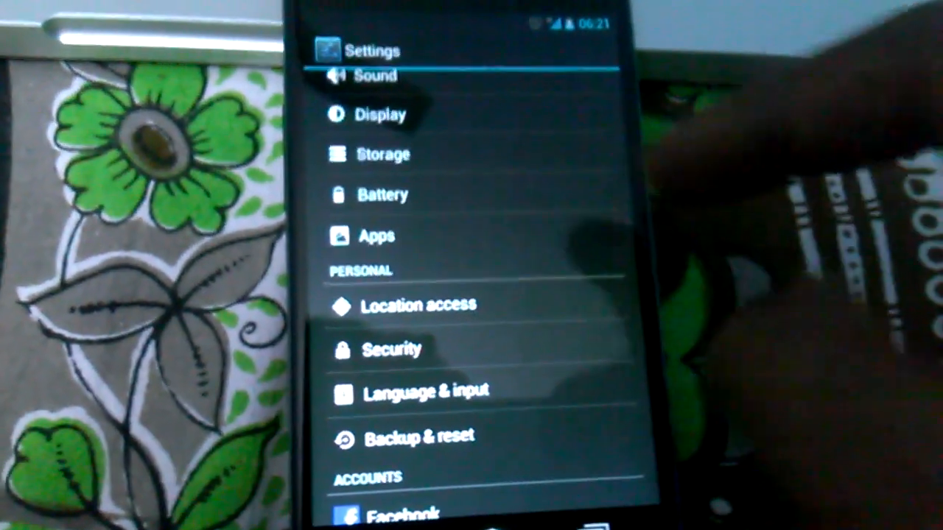
Show all installed apps and scroll to Google Play services and Google Services Framework
{"action": "left_click", "coordinate": [377, 236]}
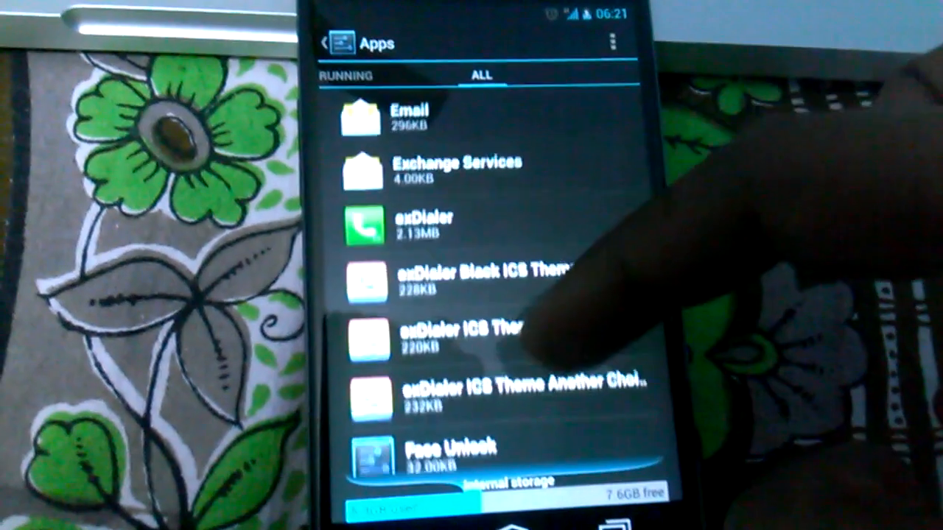
{"action": "scroll", "scroll_direction": "down", "scroll_amount": 3}
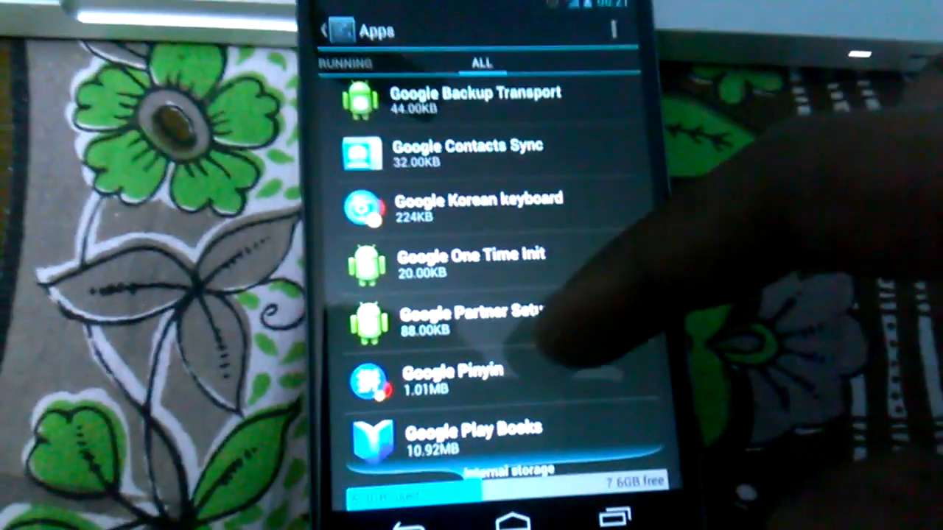
{"action": "scroll", "scroll_direction": "up", "scroll_amount": 3}
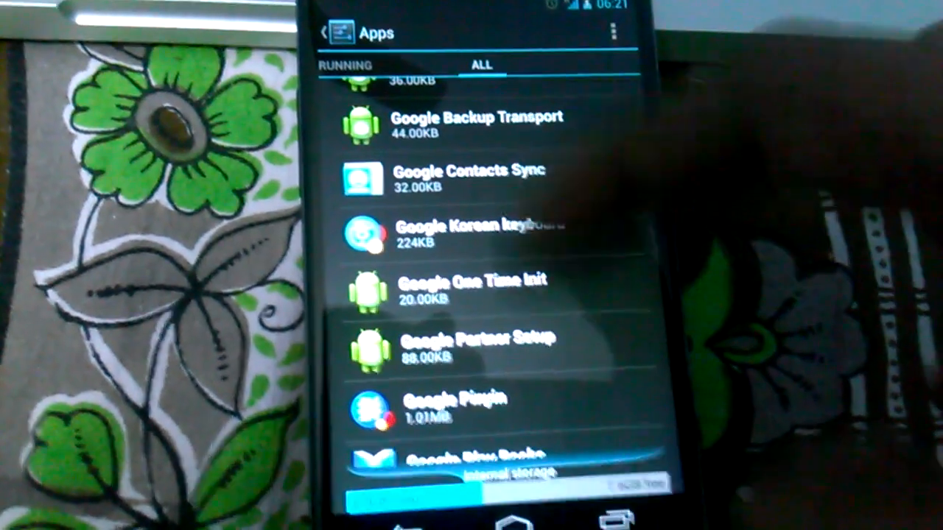
{"action": "scroll", "scroll_direction": "down", "scroll_amount": 3}
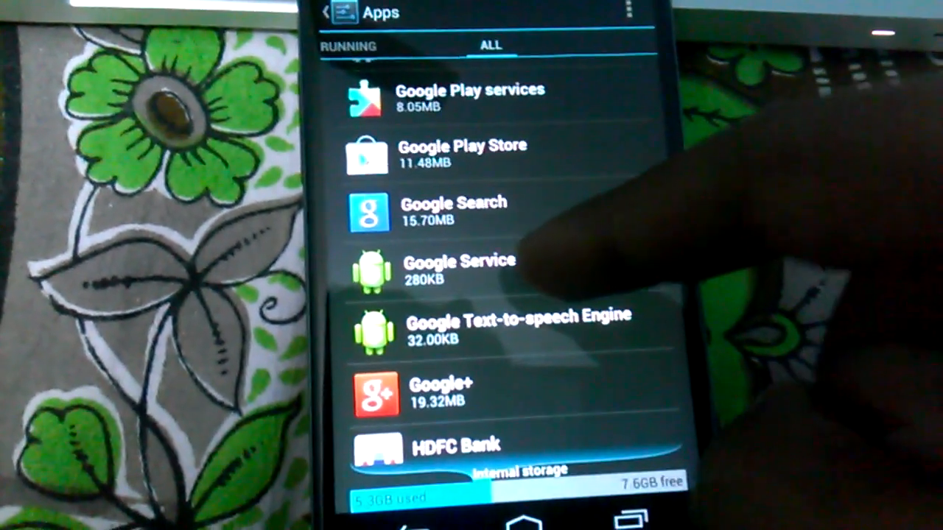
Clear the stored data of Google Services Framework and return to the main Settings list
{"action": "left_click", "coordinate": [460, 271]}
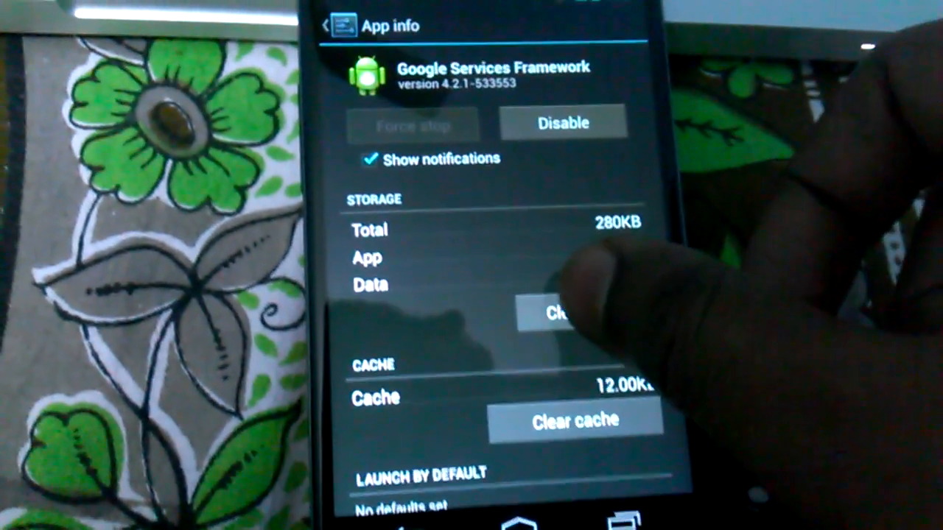
{"action": "left_click", "coordinate": [560, 312]}
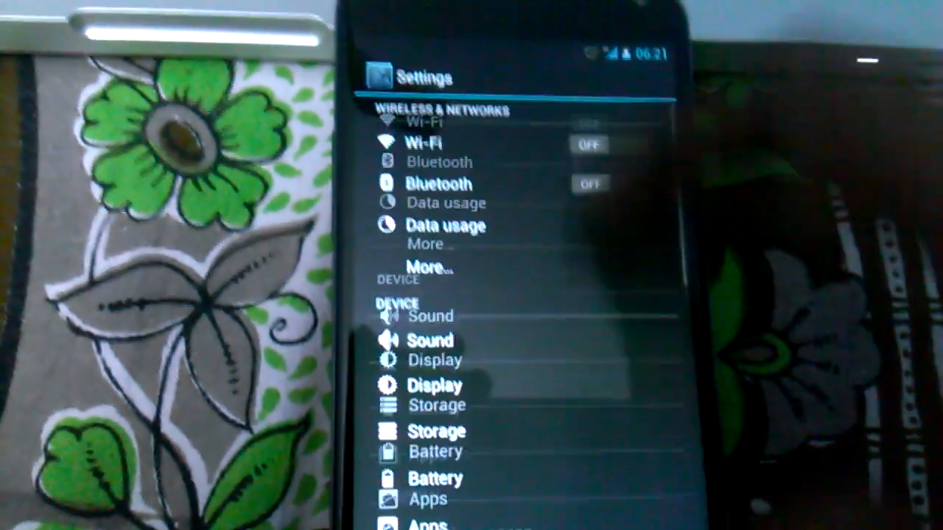
Reach System updates under About phone and see 'Your system is up to date'
{"action": "scroll", "scroll_direction": "down", "scroll_amount": 3}
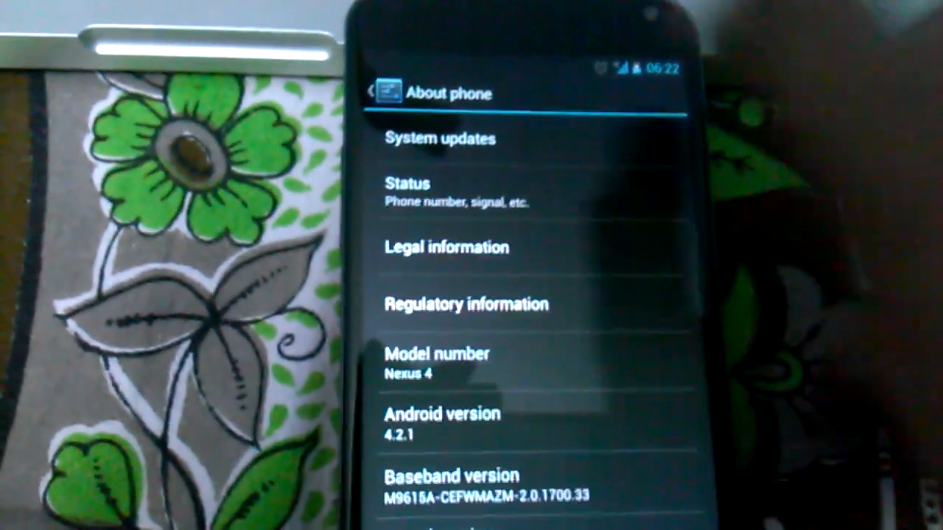
{"action": "left_click", "coordinate": [439, 138]}
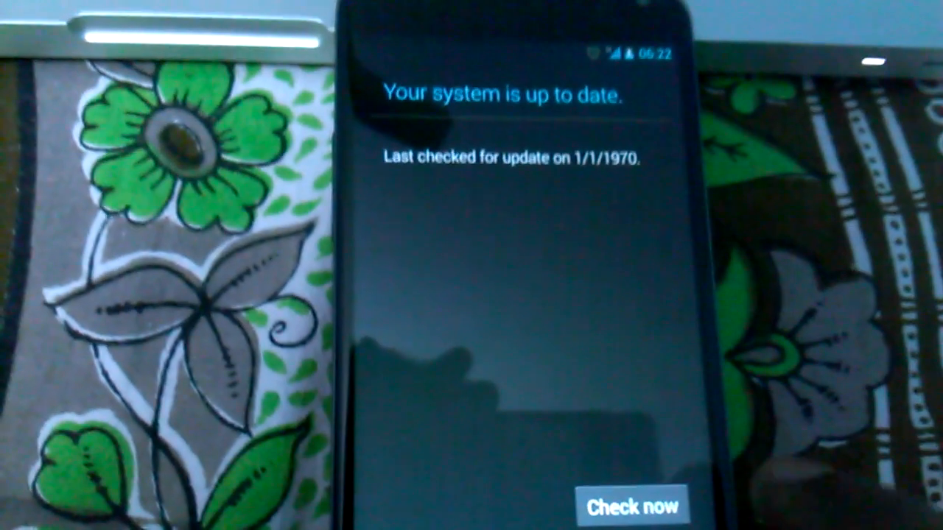